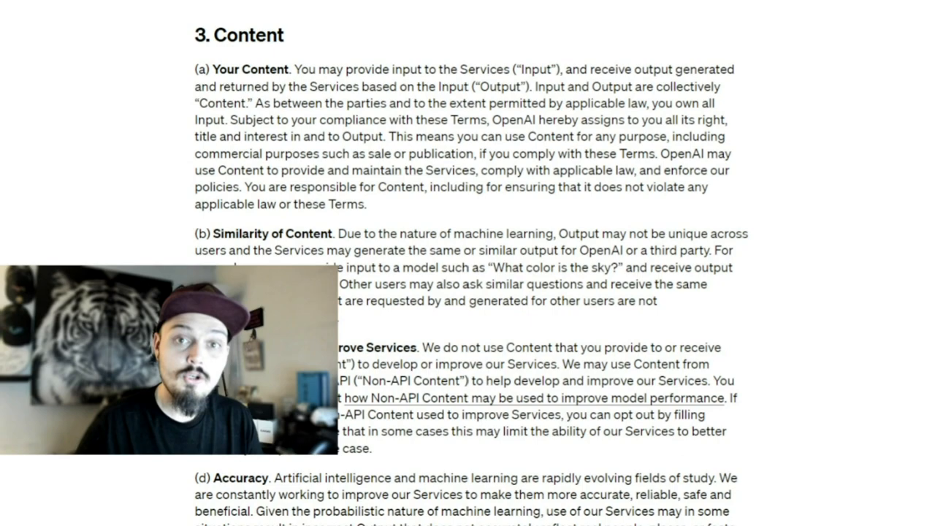
Highlight the word 'Services' in the Your Content clause of Section 3, Content.
{"action": "scroll", "scroll_direction": "down", "scroll_amount": 3}
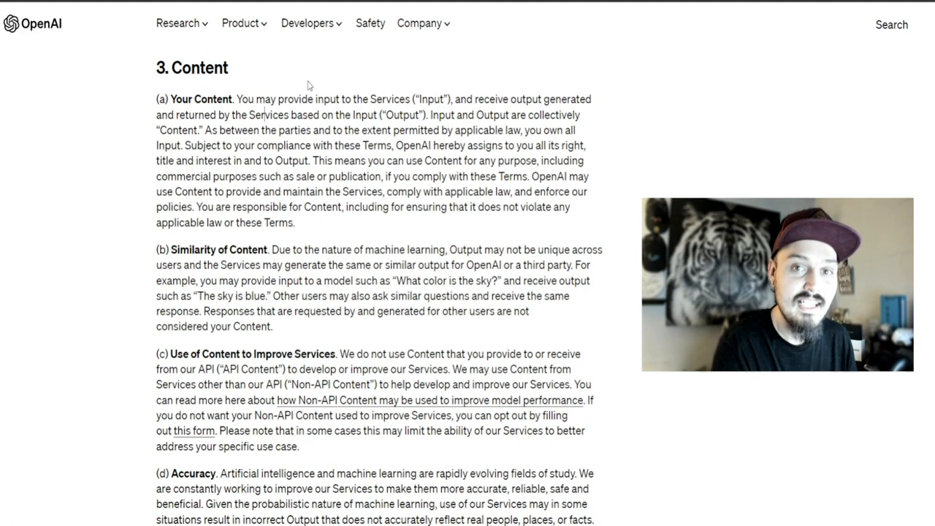
{"action": "double_click", "coordinate": [390, 99]}
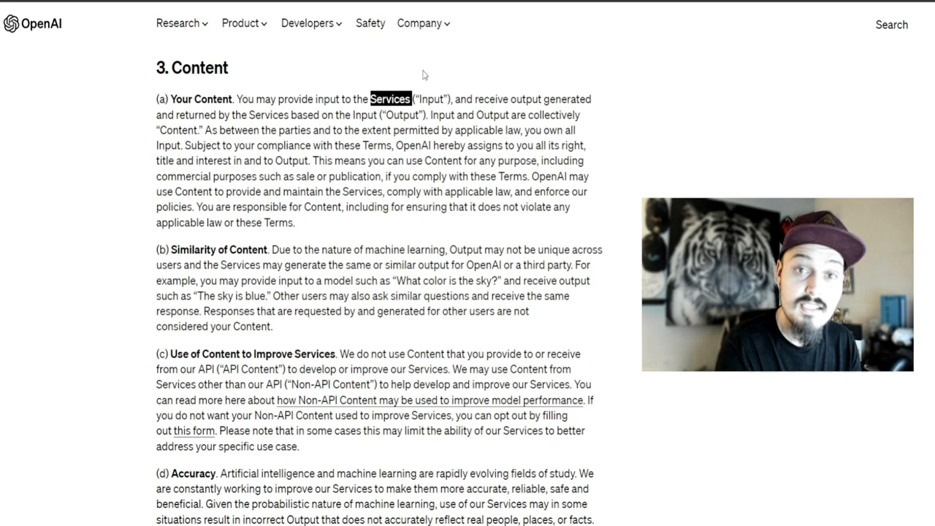
{"action": "mouse_move", "coordinate": [329, 105]}
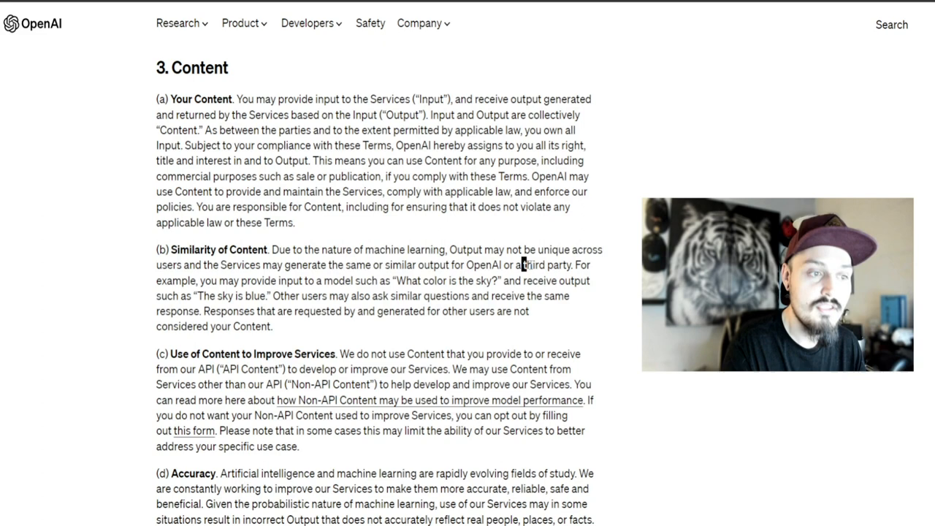
{"action": "double_click", "coordinate": [546, 266]}
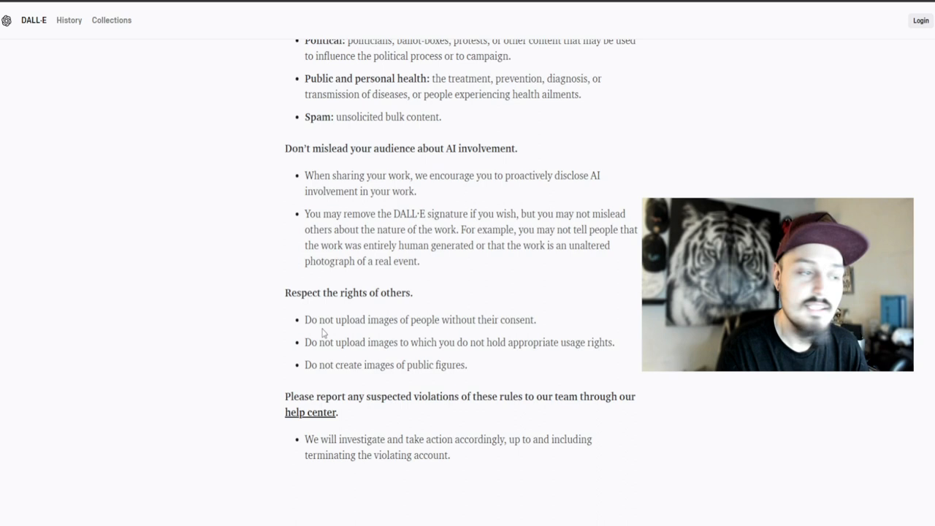
Highlight the DALL-E rule against uploading images of people without their consent.
{"action": "triple_click", "coordinate": [421, 318]}
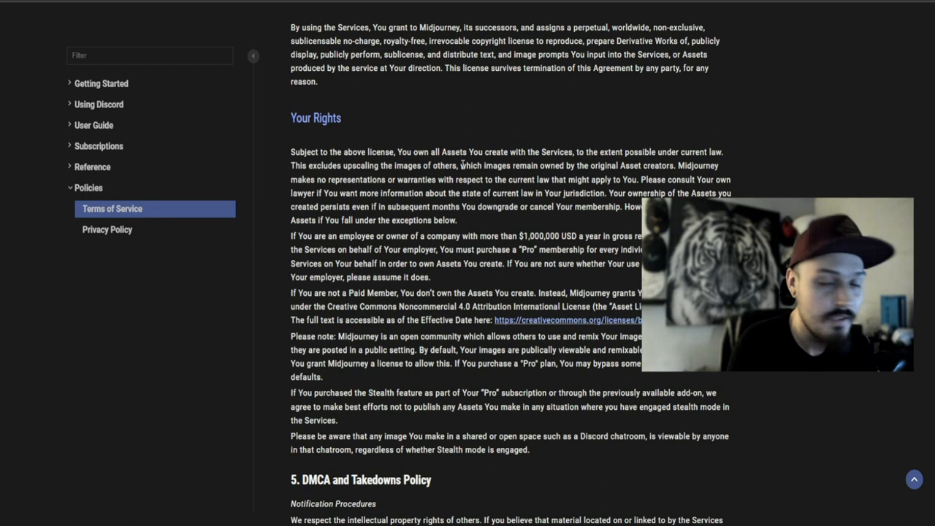
{"action": "mouse_move", "coordinate": [374, 136]}
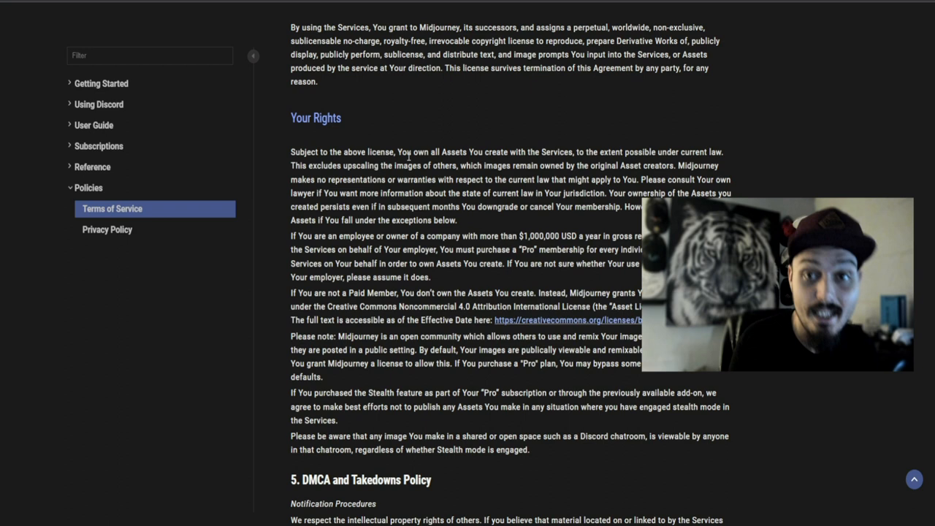
{"action": "mouse_move", "coordinate": [500, 124]}
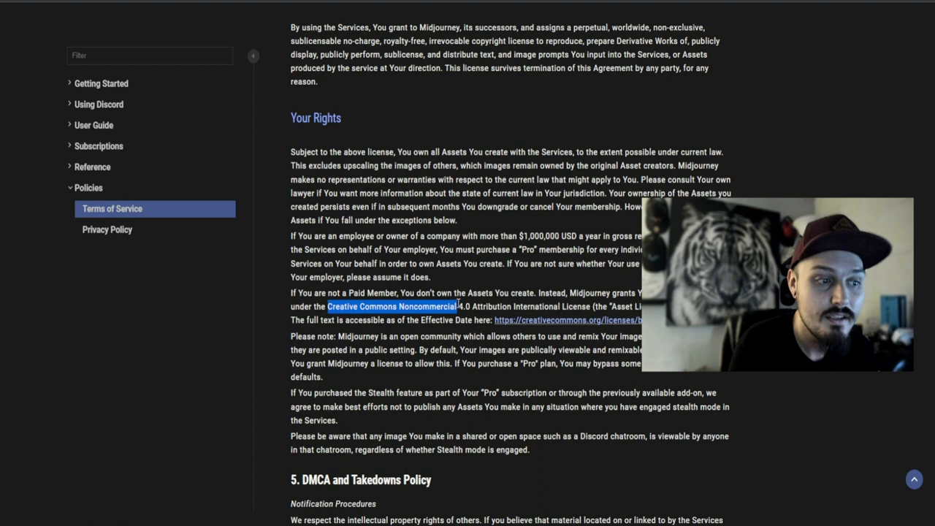
Highlight 'Creative Commons Noncommercial' in Midjourney's Your Rights section.
{"action": "left_click_drag", "start_coordinate": [455, 307], "coordinate": [511, 307]}
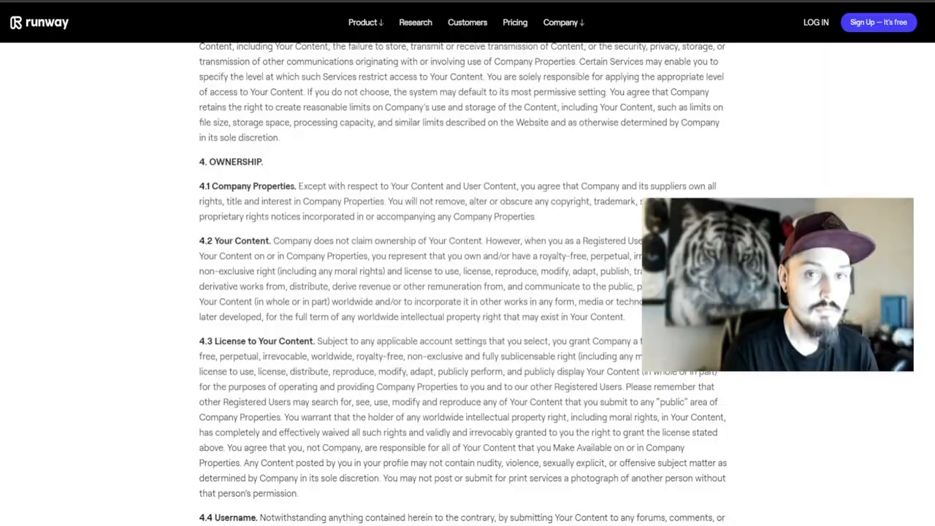
Select text across Runway's Section 4, Ownership, covering Company Properties and Your Content.
{"action": "left_click_drag", "start_coordinate": [275, 239], "coordinate": [625, 315]}
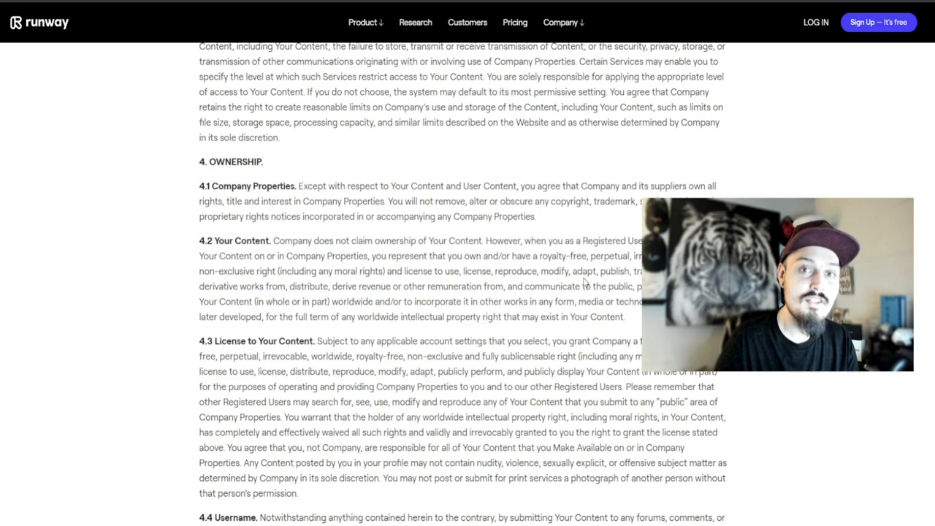
{"action": "mouse_move", "coordinate": [427, 231]}
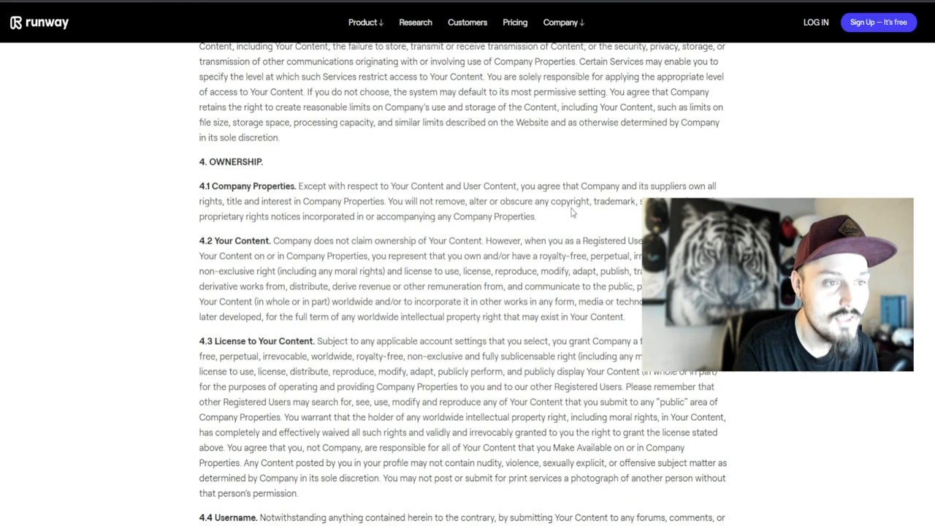
{"action": "mouse_move", "coordinate": [780, 133]}
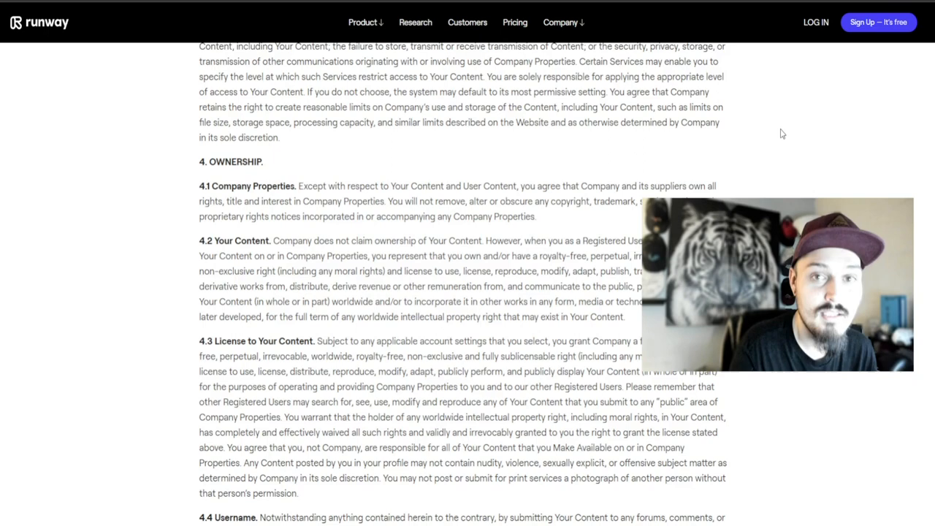
{"action": "mouse_move", "coordinate": [523, 221]}
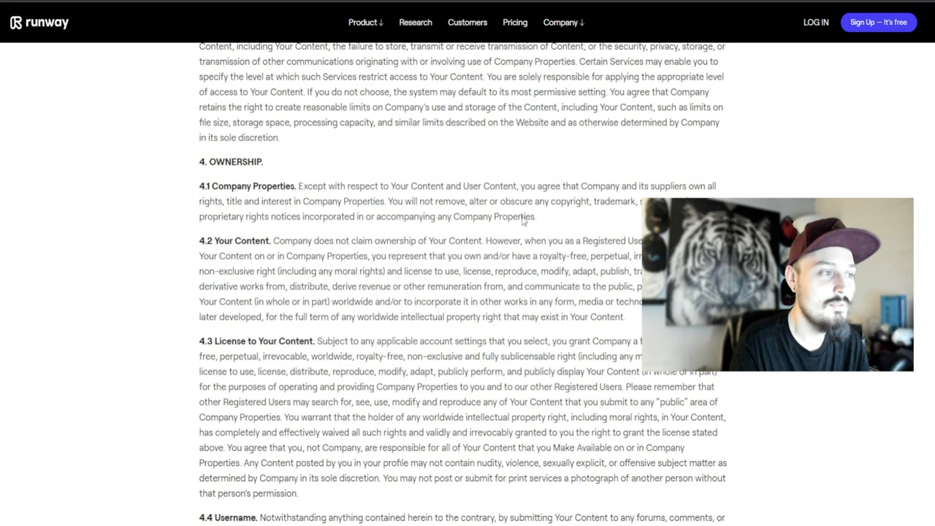
Highlight 'You will not remove, alter or' at the start of 4.1 Company Properties.
{"action": "left_click_drag", "start_coordinate": [388, 202], "coordinate": [497, 201]}
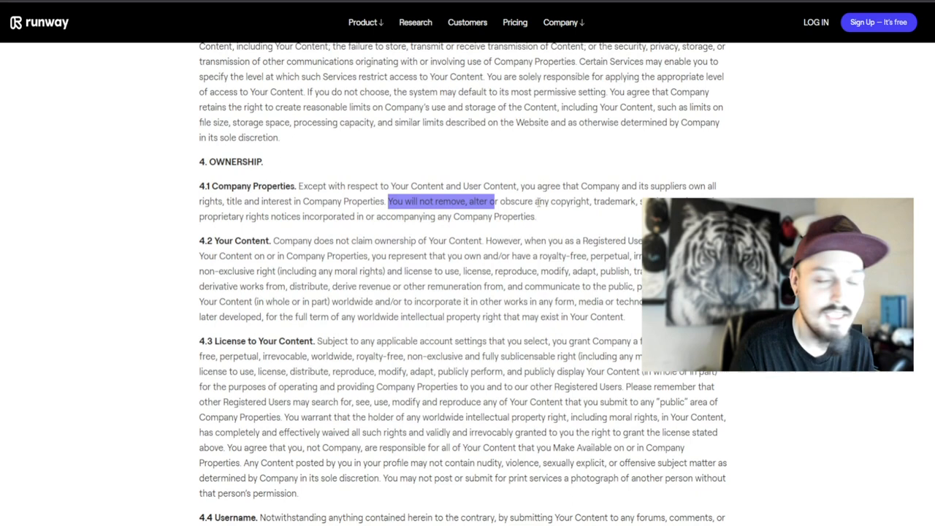